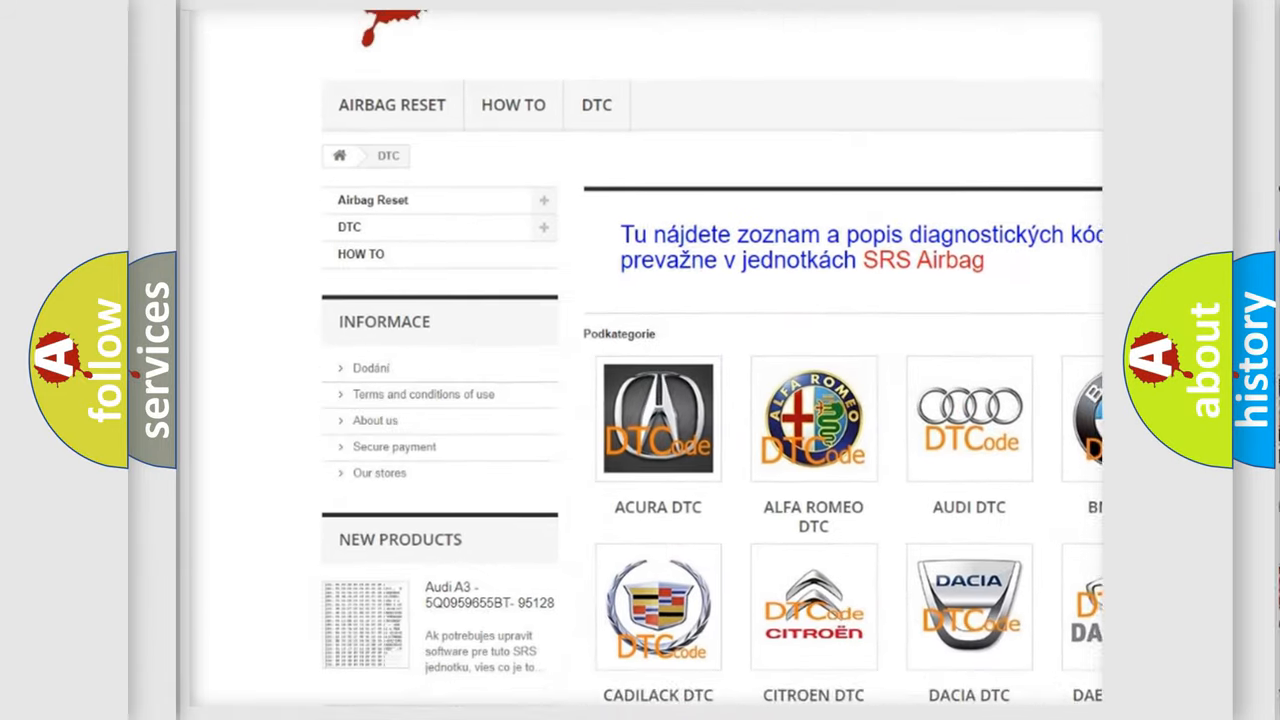
Step: Scroll the DTC category page down to the Hummer, Chevrolet and Infiniti make tiles
scroll("down", 3)
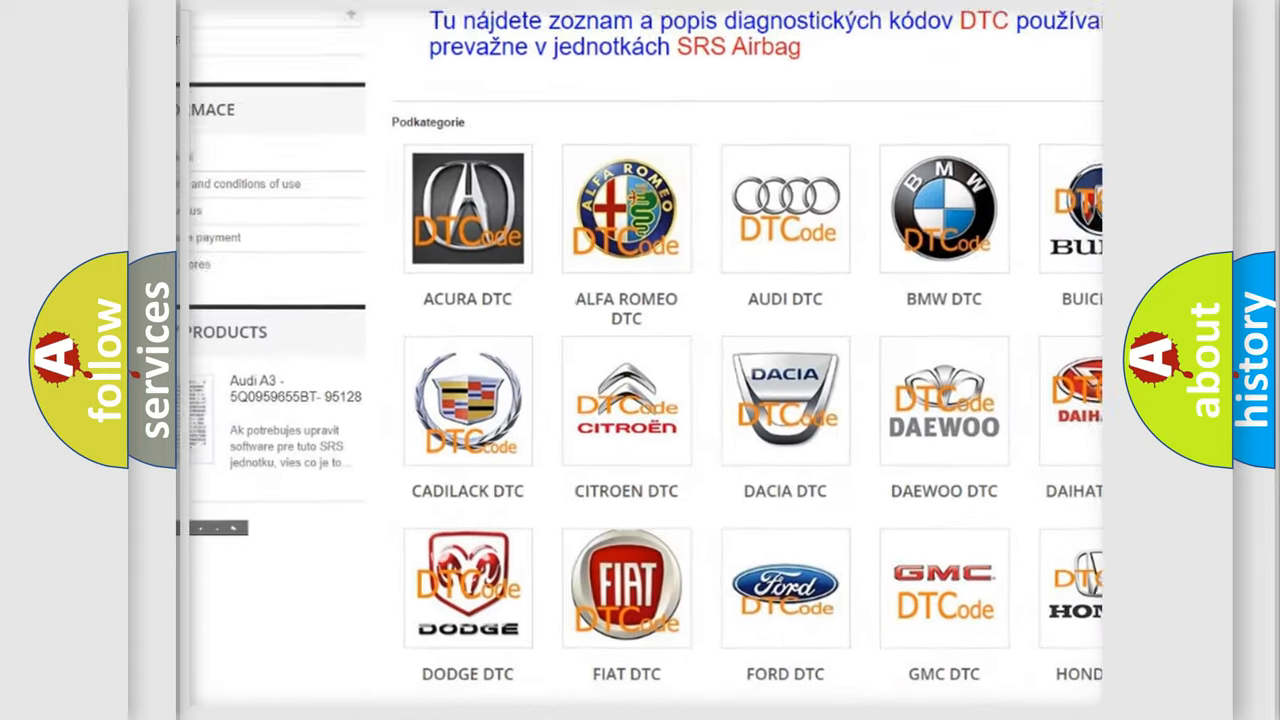
scroll("down", 3)
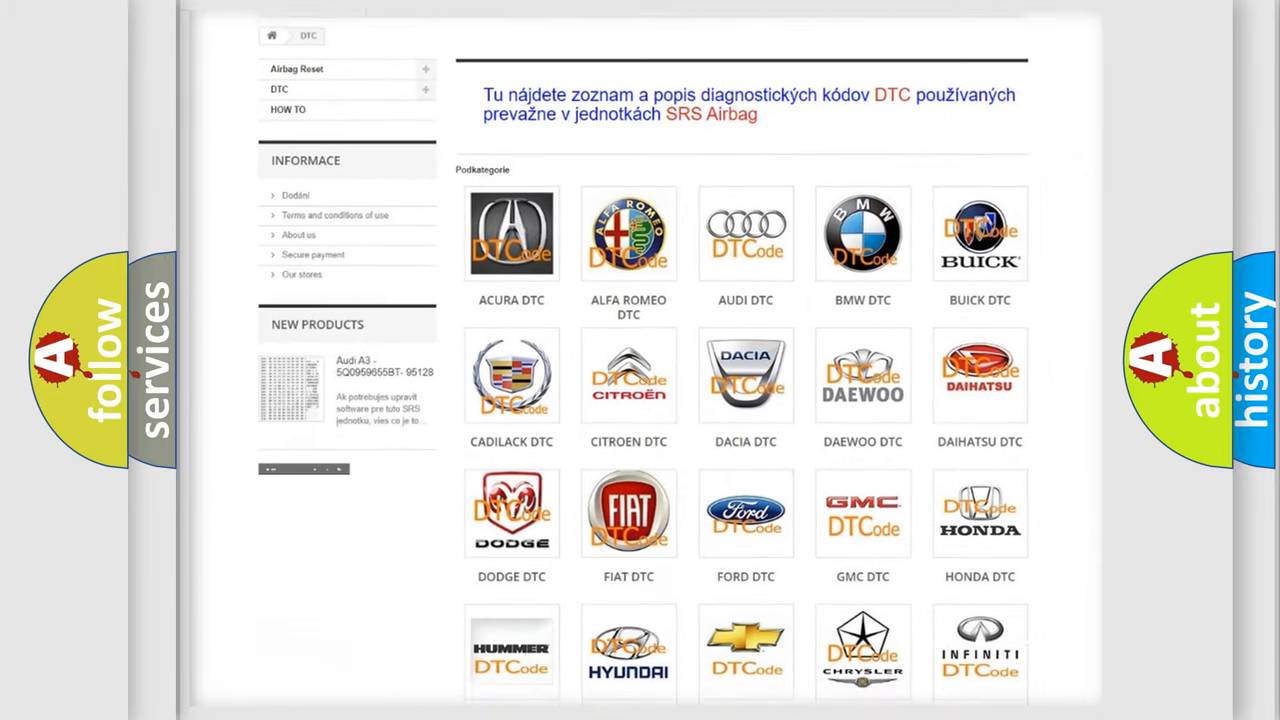
scroll("down", 3)
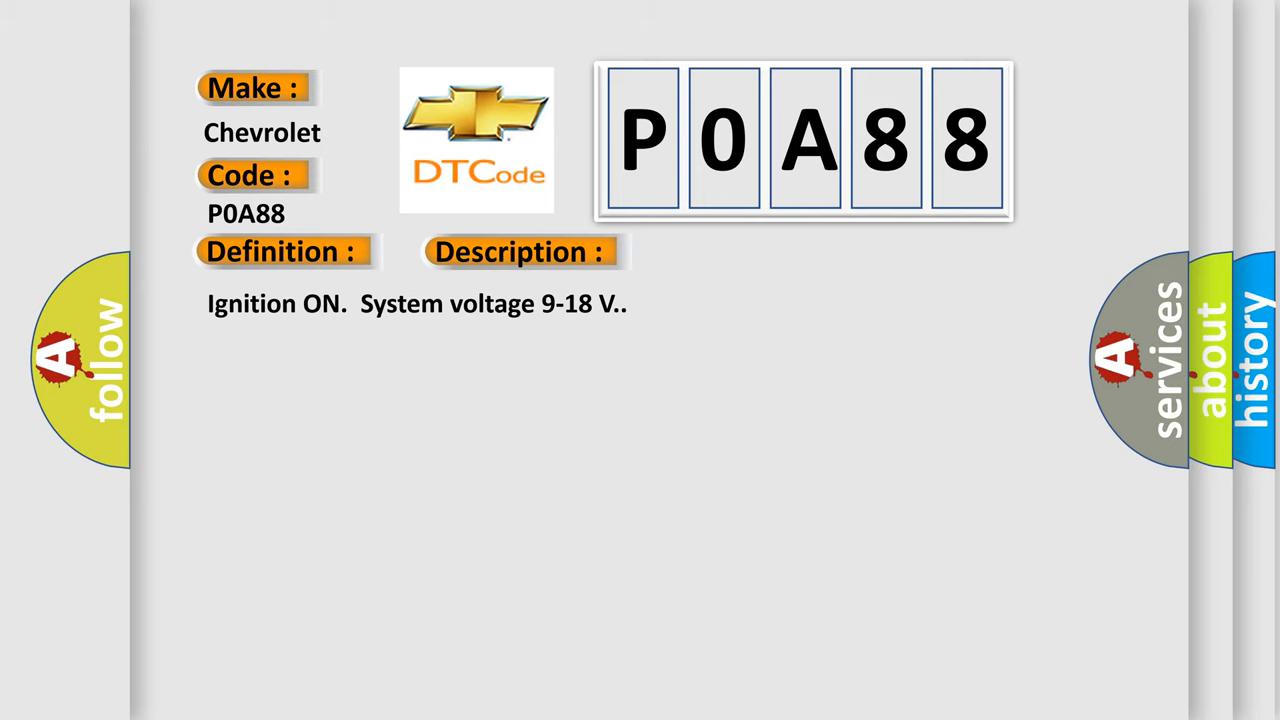
Step: Advance the P0A88 card to reveal the cause about TCCM front axle circuit voltages
left_click(736, 252)
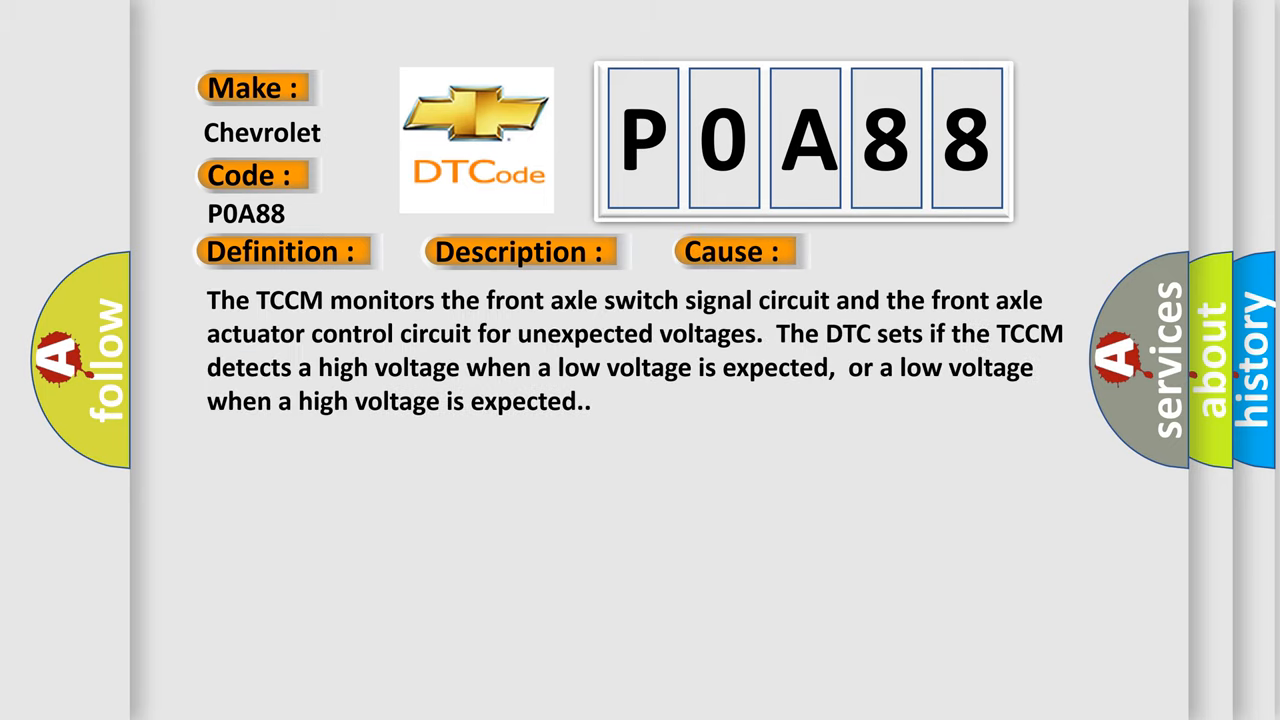